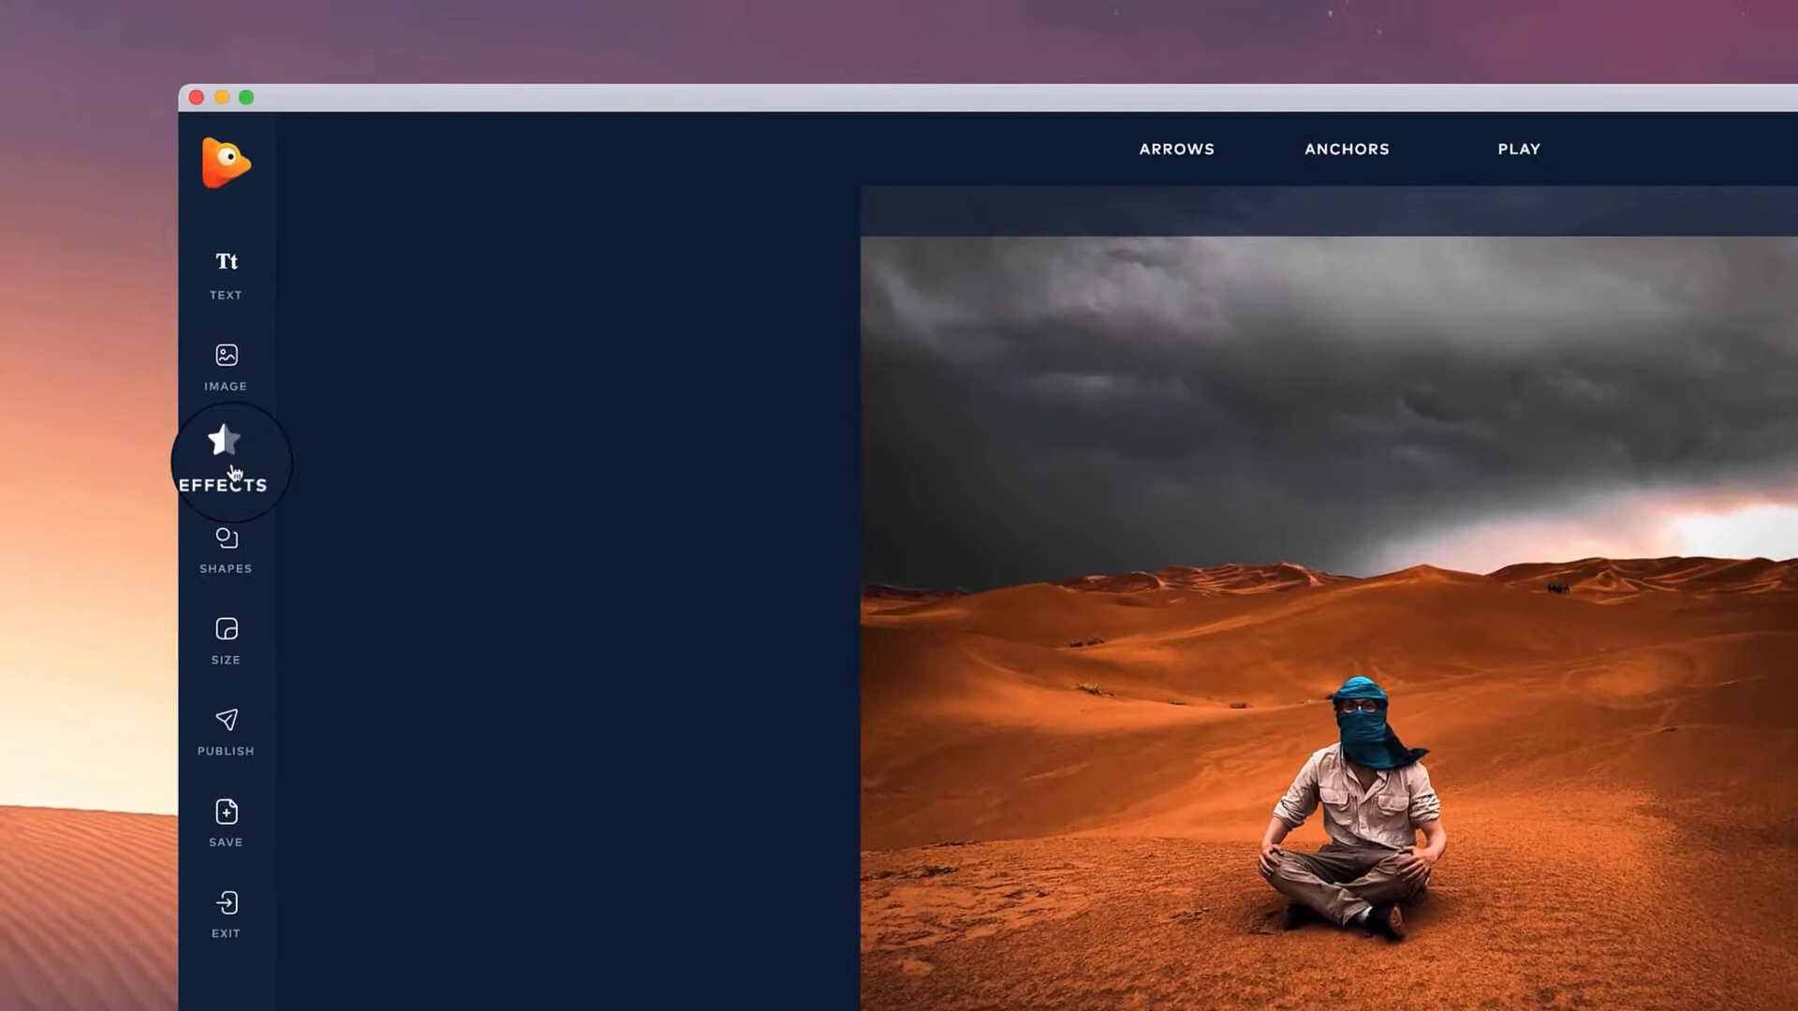
# Show the Skies overlays under Effects for the desert photo.
pyautogui.click(224, 459)
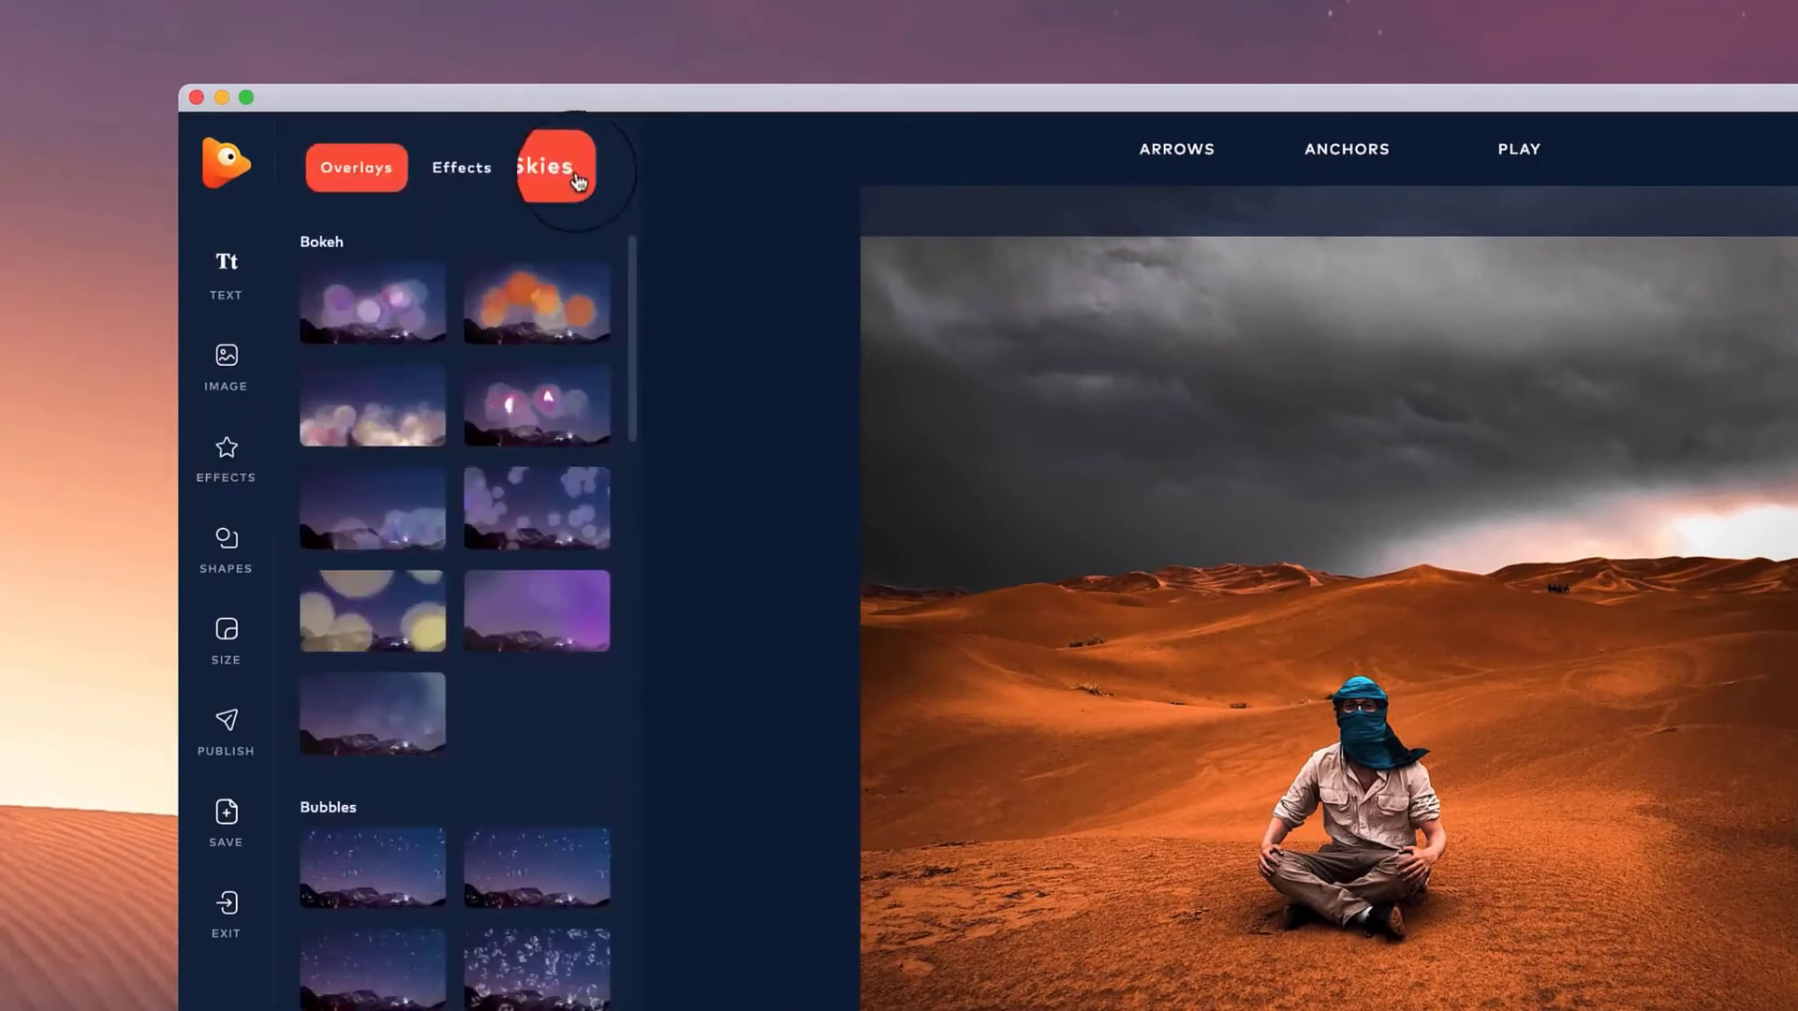
pyautogui.click(553, 168)
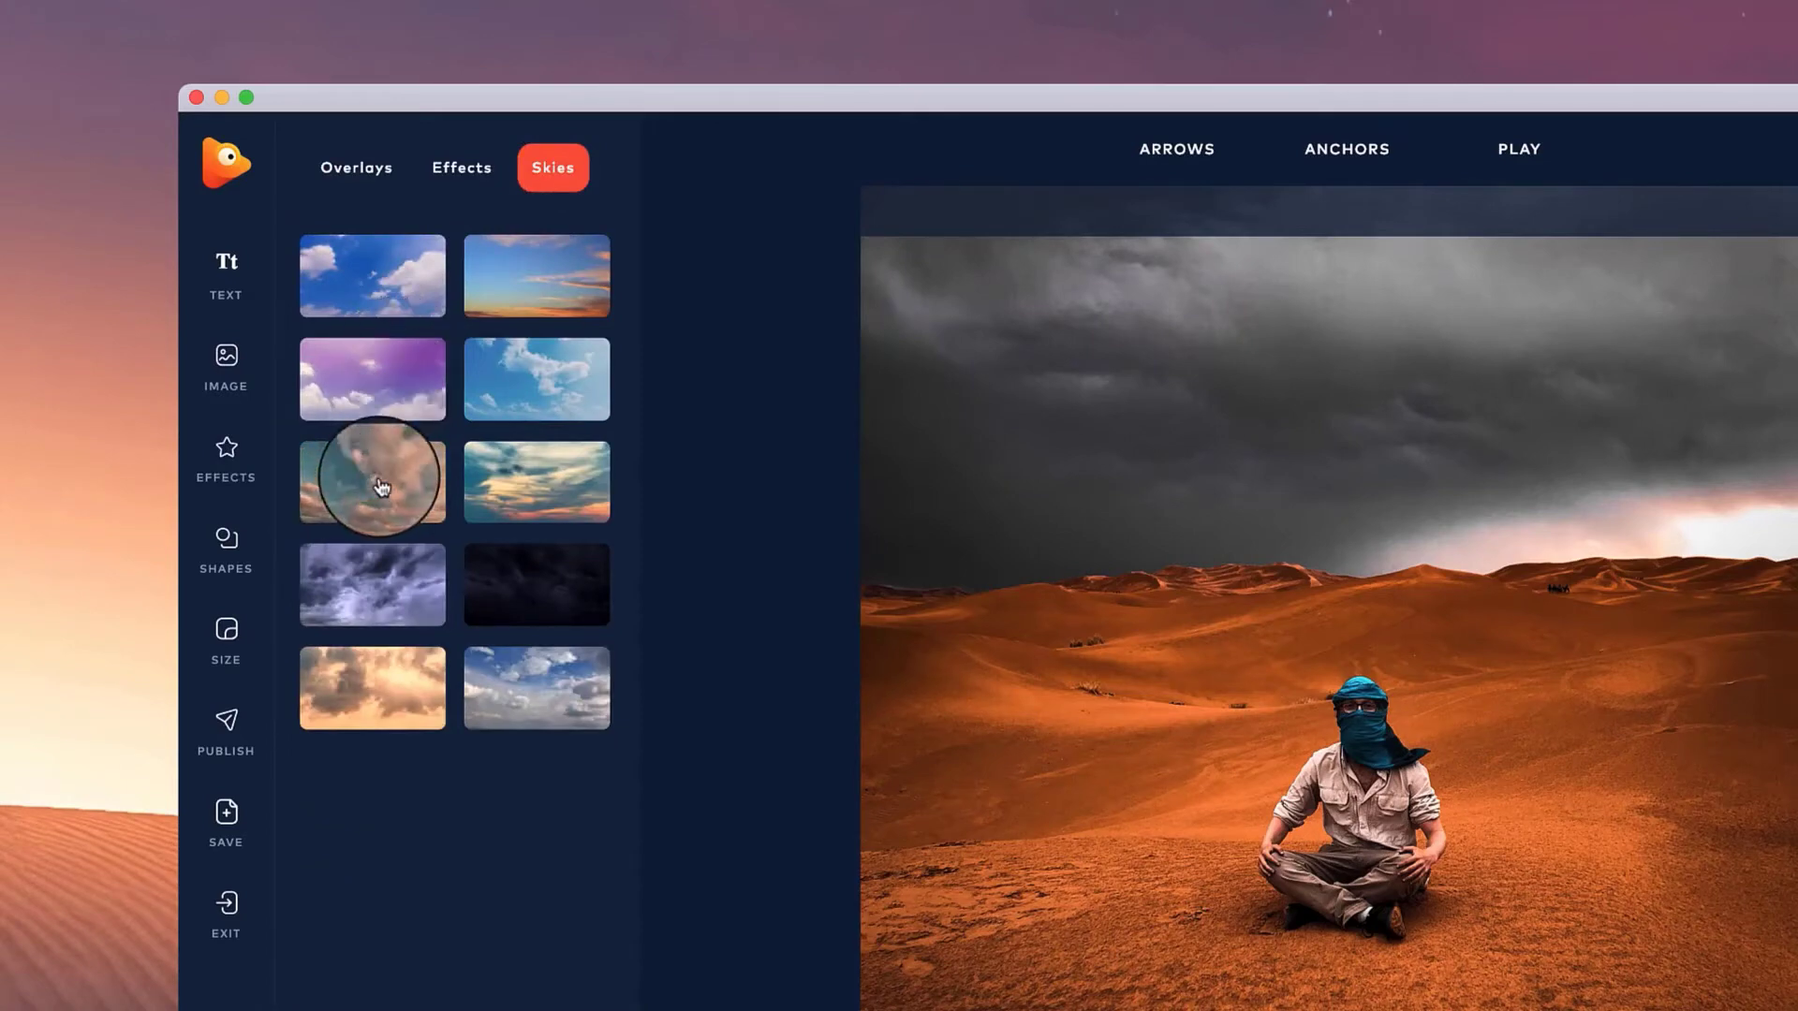
# Apply the cloudy sky overlay to the desert photo.
pyautogui.click(371, 481)
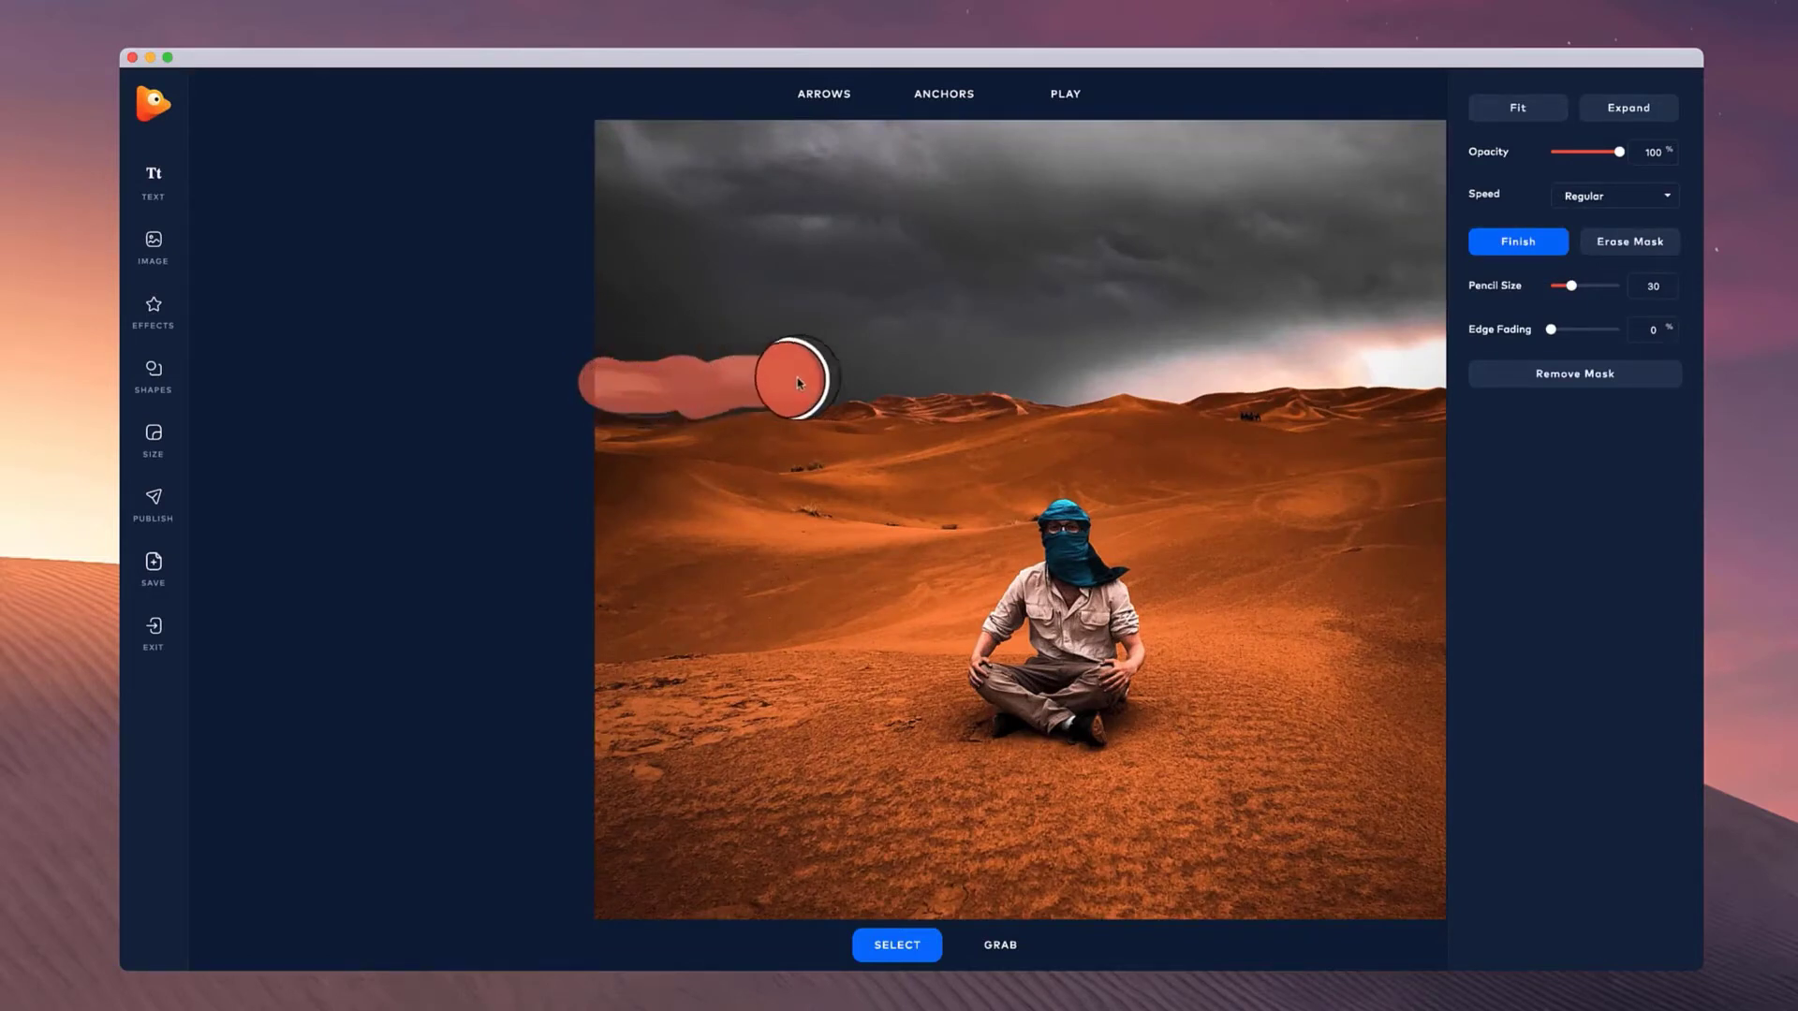
# Paint the sky mask across the rest of the horizon and finish the mask.
pyautogui.moveTo(797, 382); pyautogui.dragTo(877, 374)
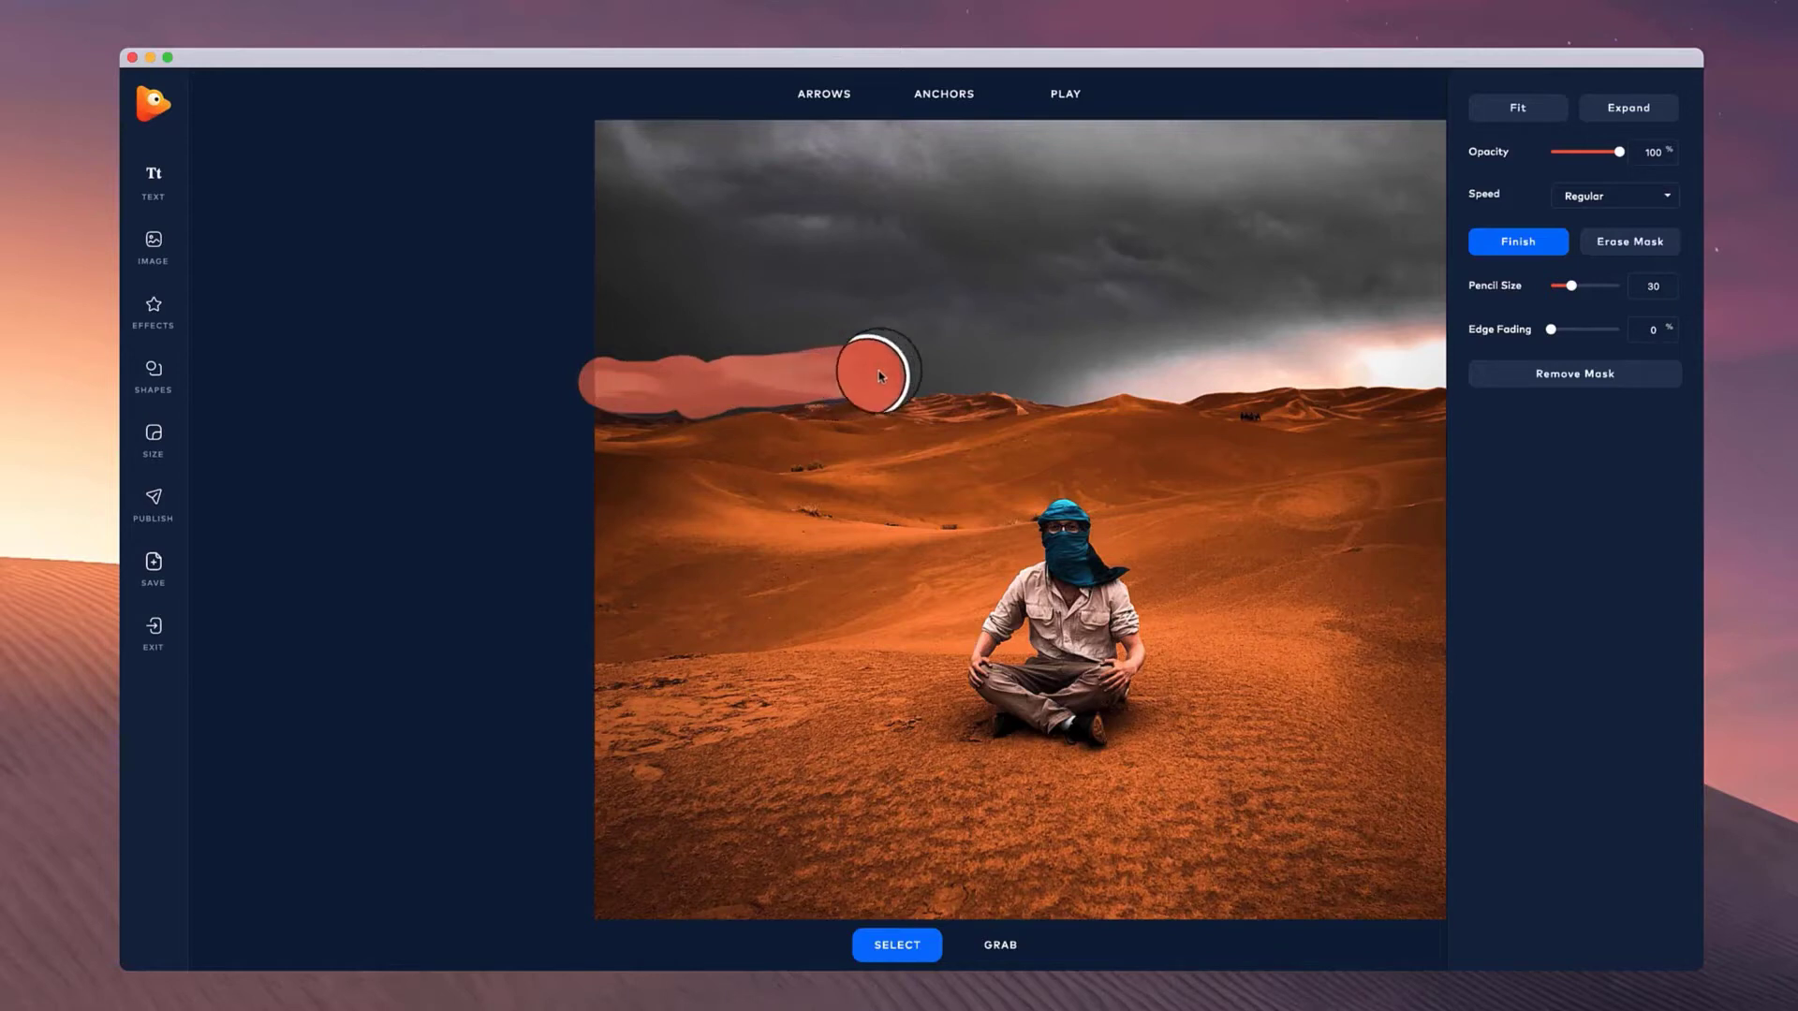
pyautogui.moveTo(877, 374); pyautogui.dragTo(977, 367)
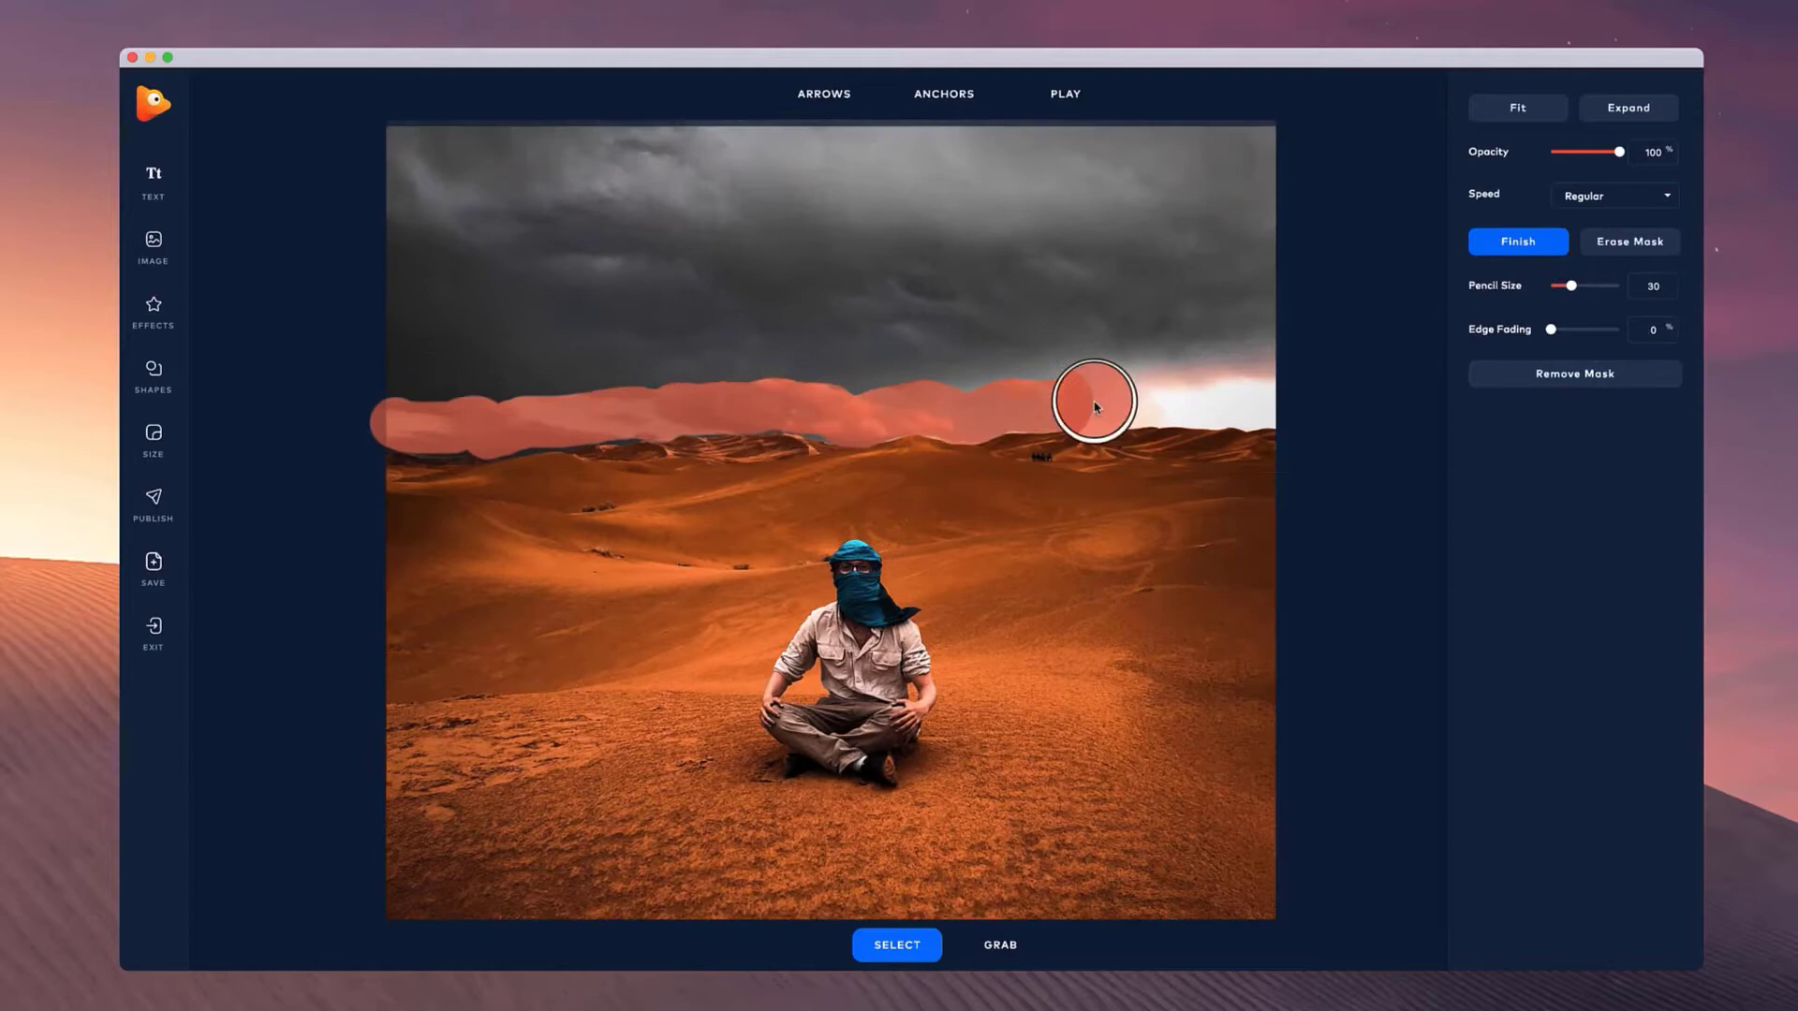
pyautogui.click(1517, 241)
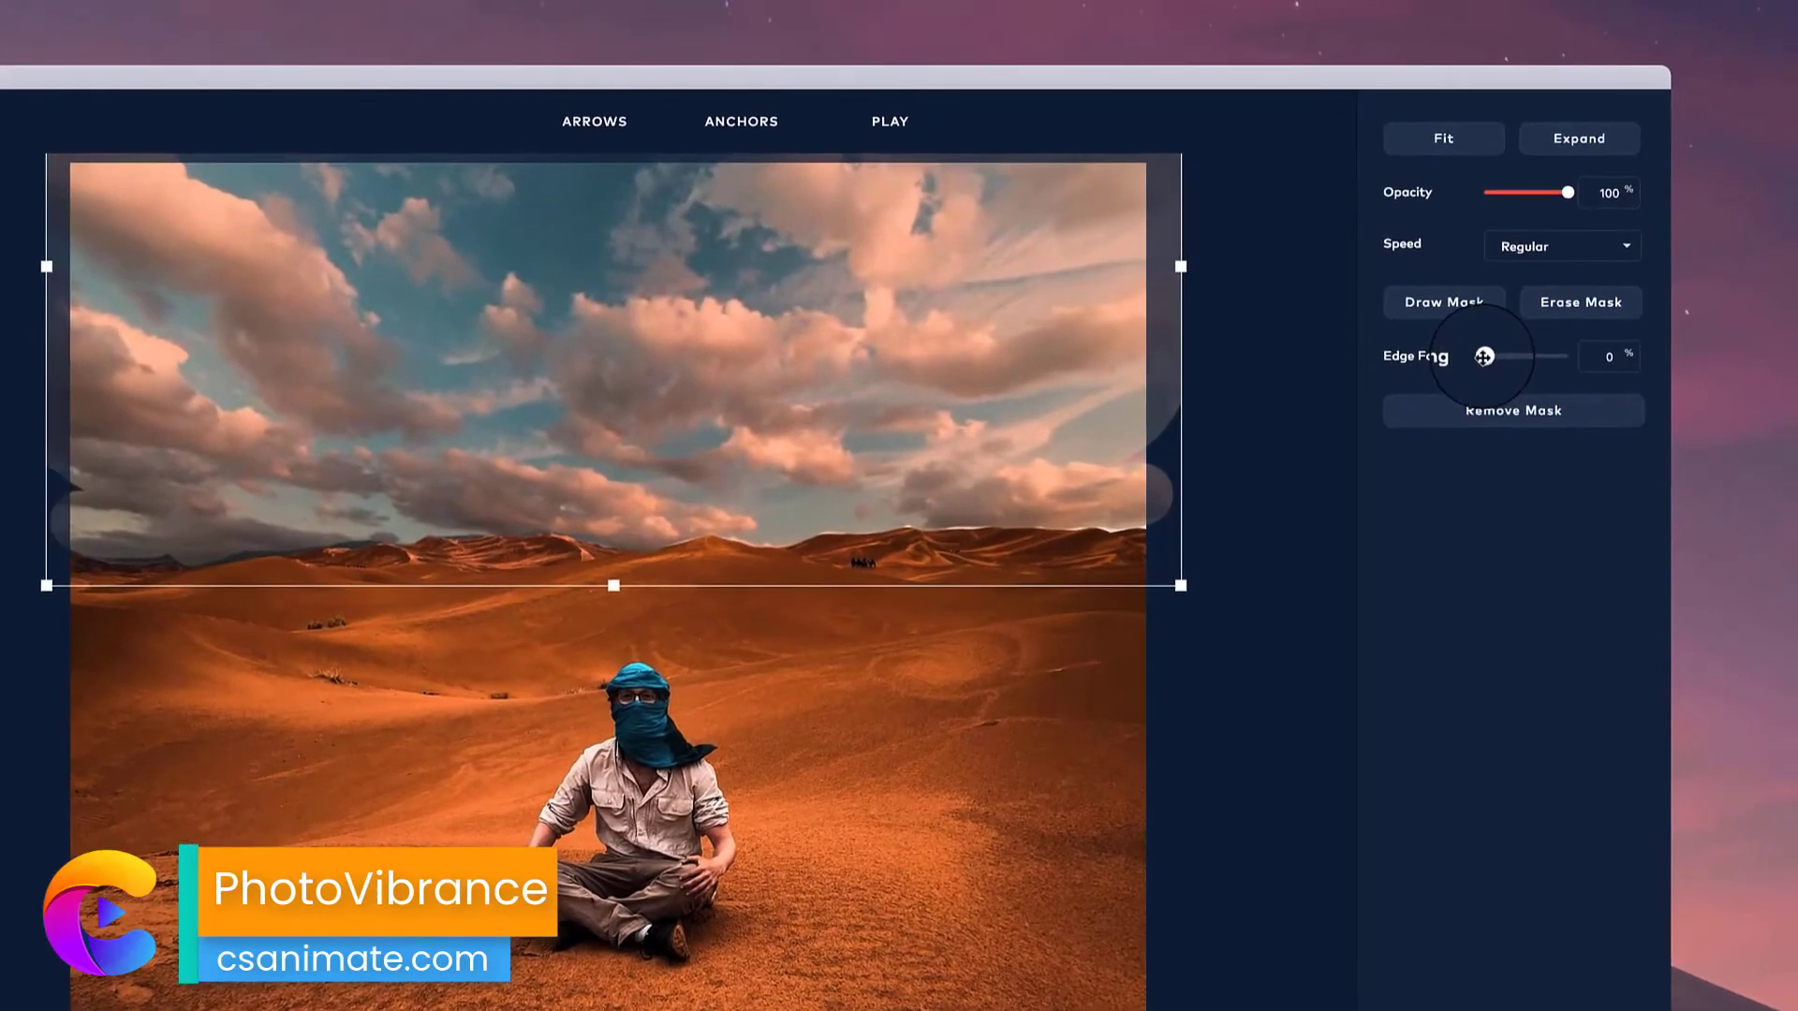
# Raise the sky mask's Edge Fading to about 16%.
pyautogui.moveTo(1482, 356); pyautogui.dragTo(1493, 356)
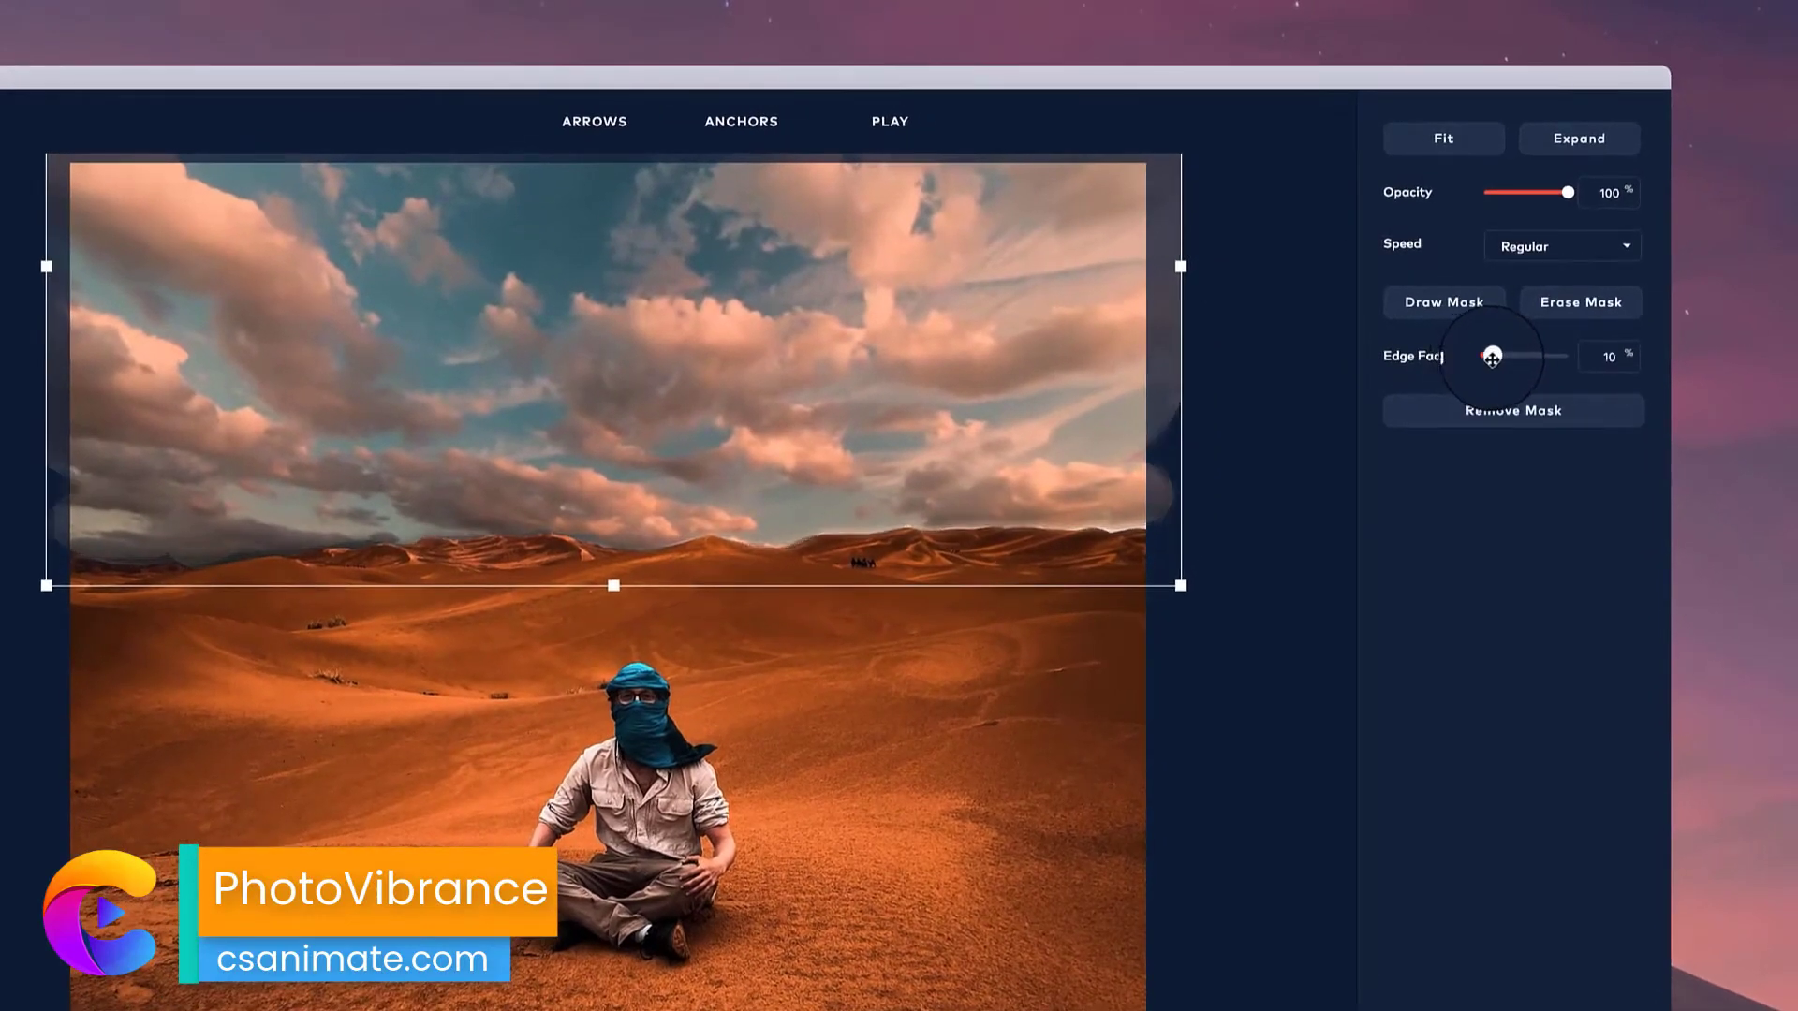
pyautogui.moveTo(1543, 356); pyautogui.dragTo(1496, 356)
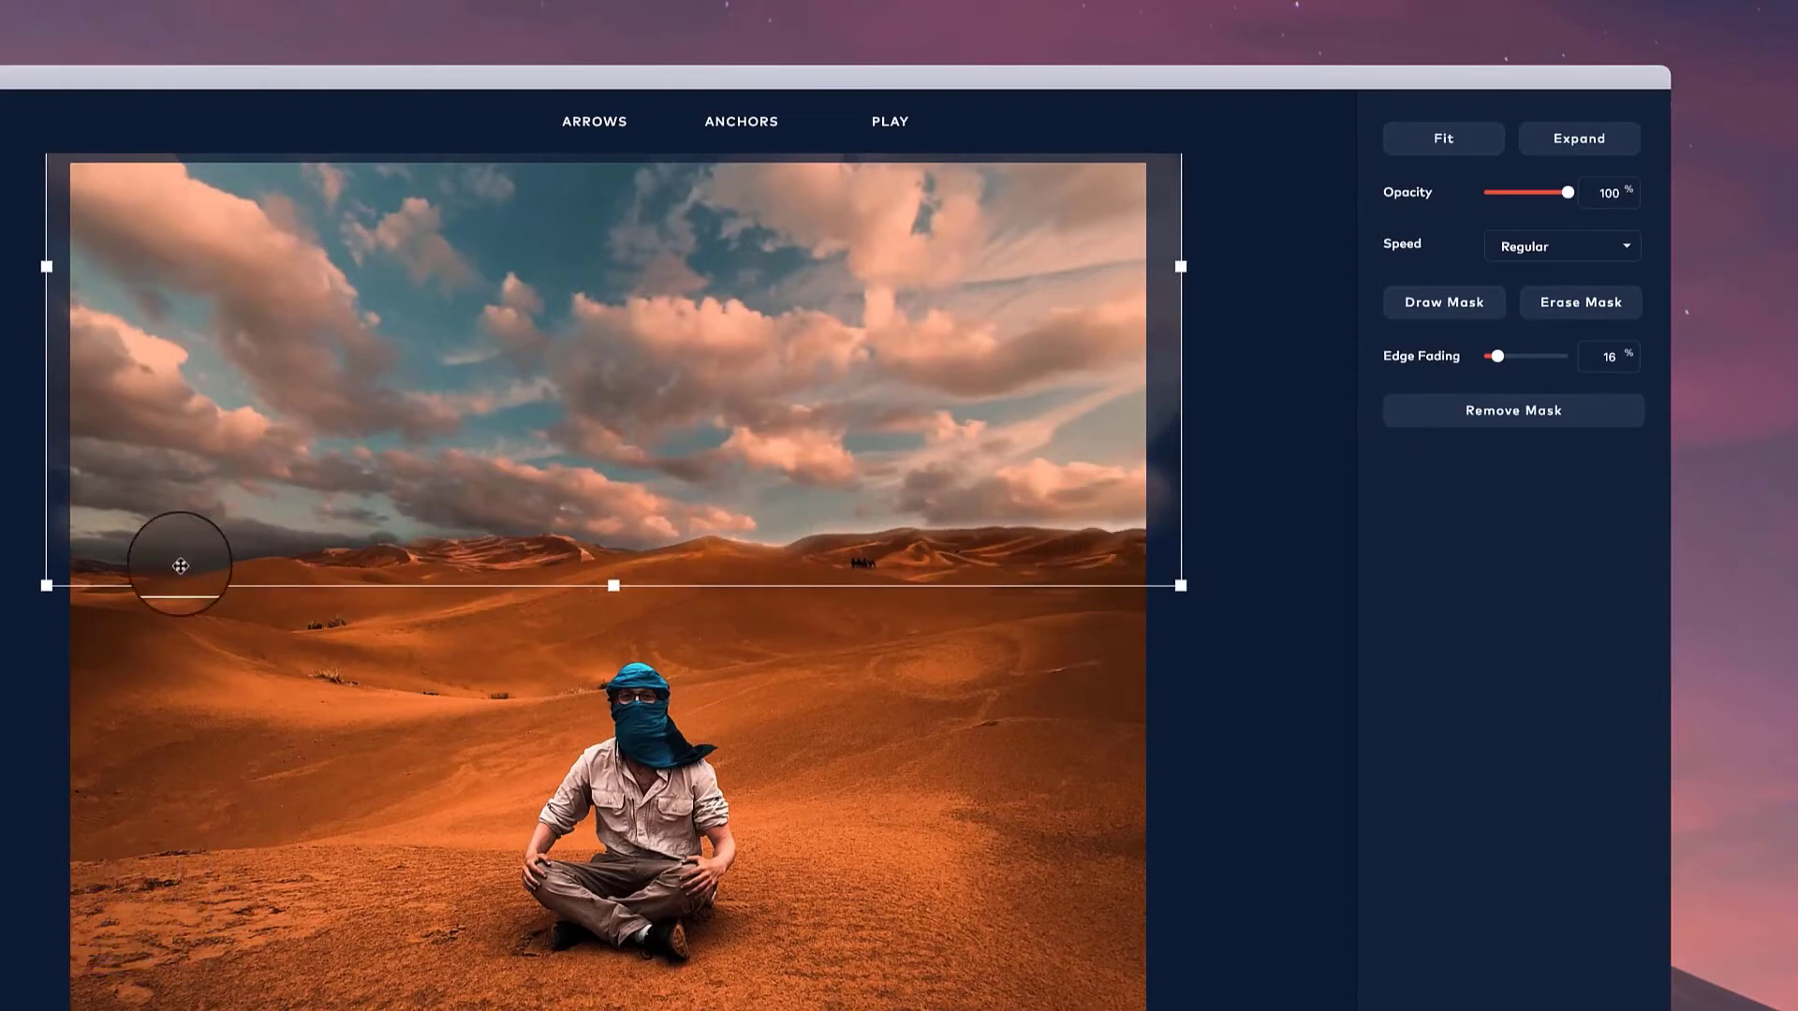
pyautogui.moveTo(179, 566); pyautogui.dragTo(764, 561)
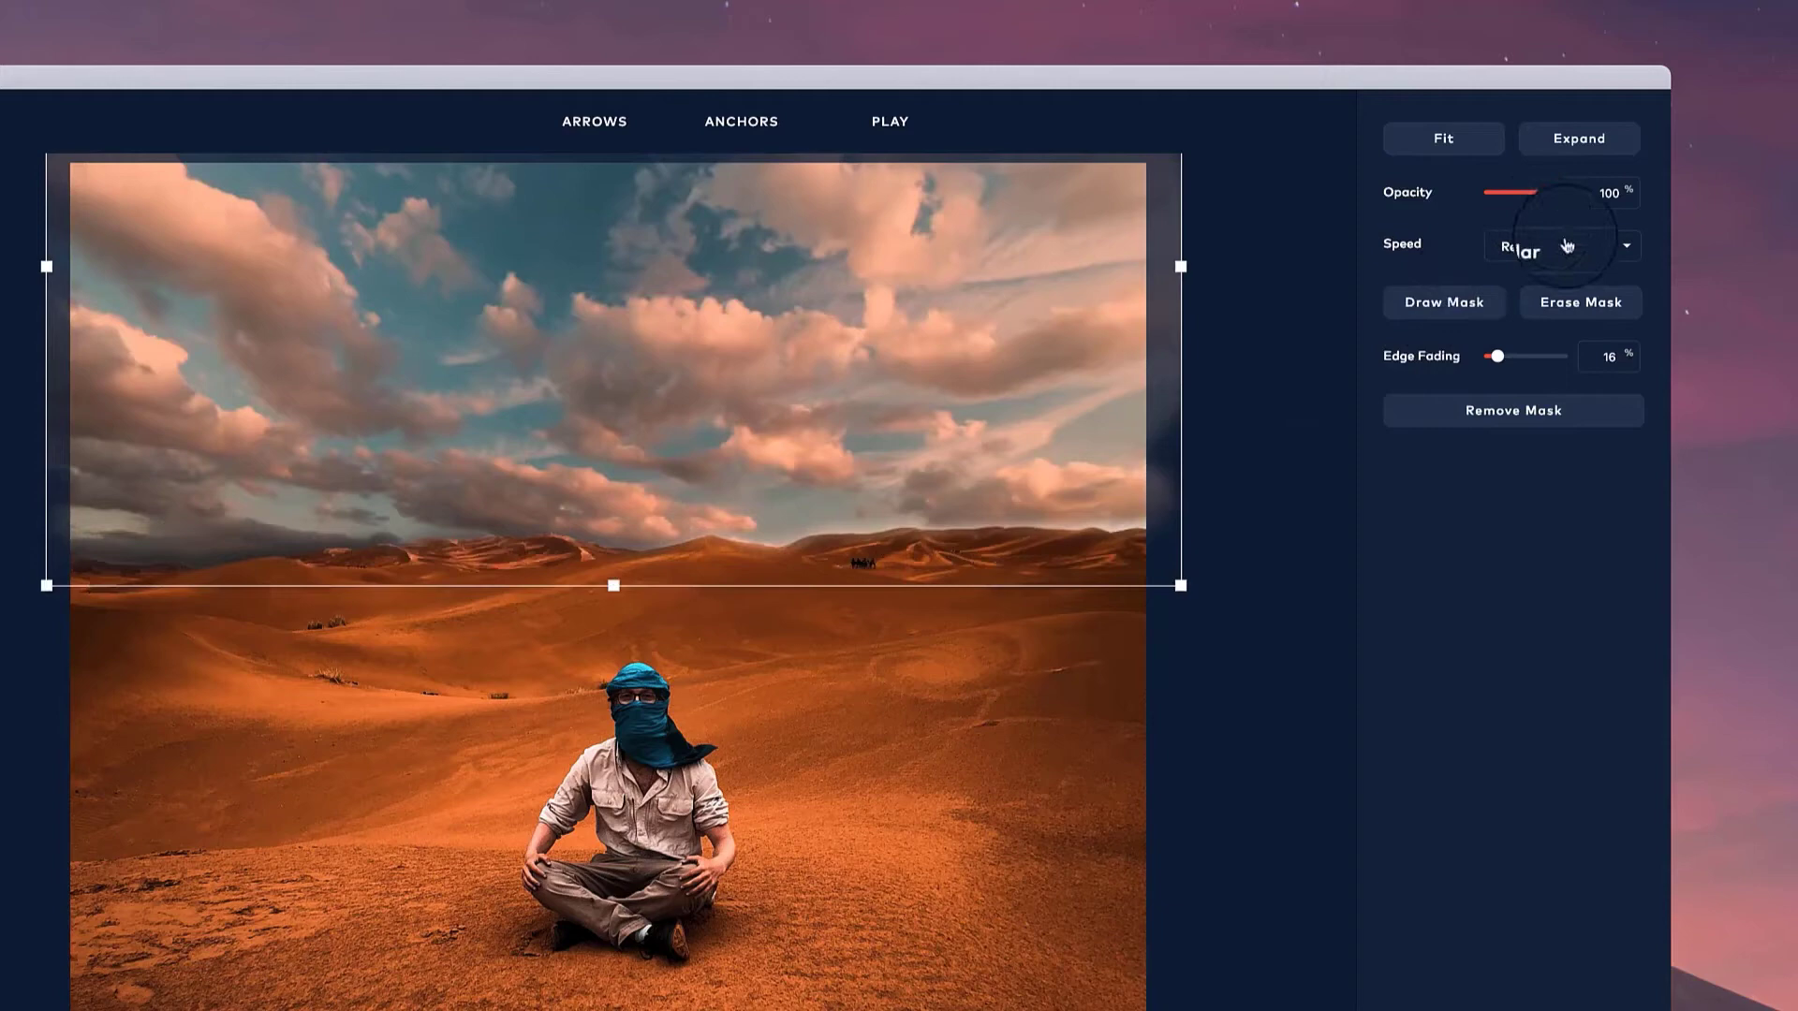
# Set the sky animation speed to Slow and adjust the loop's playback speed.
pyautogui.click(1625, 245)
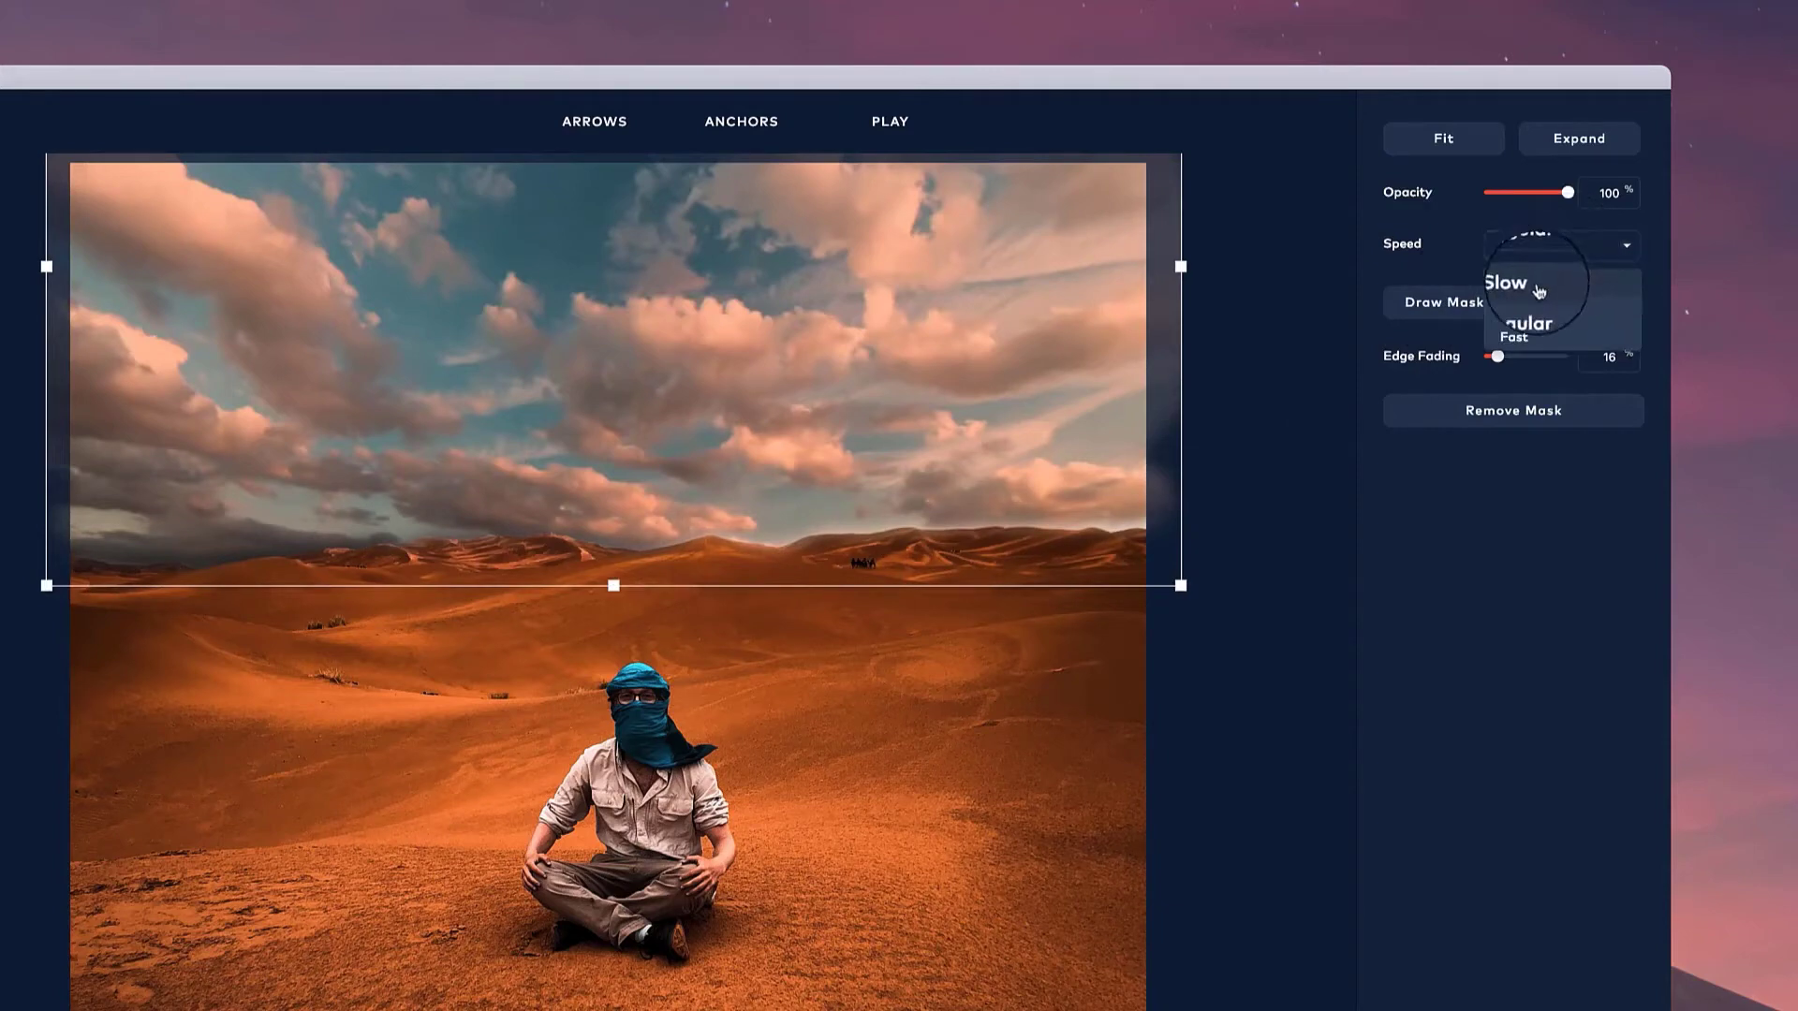
pyautogui.click(1505, 281)
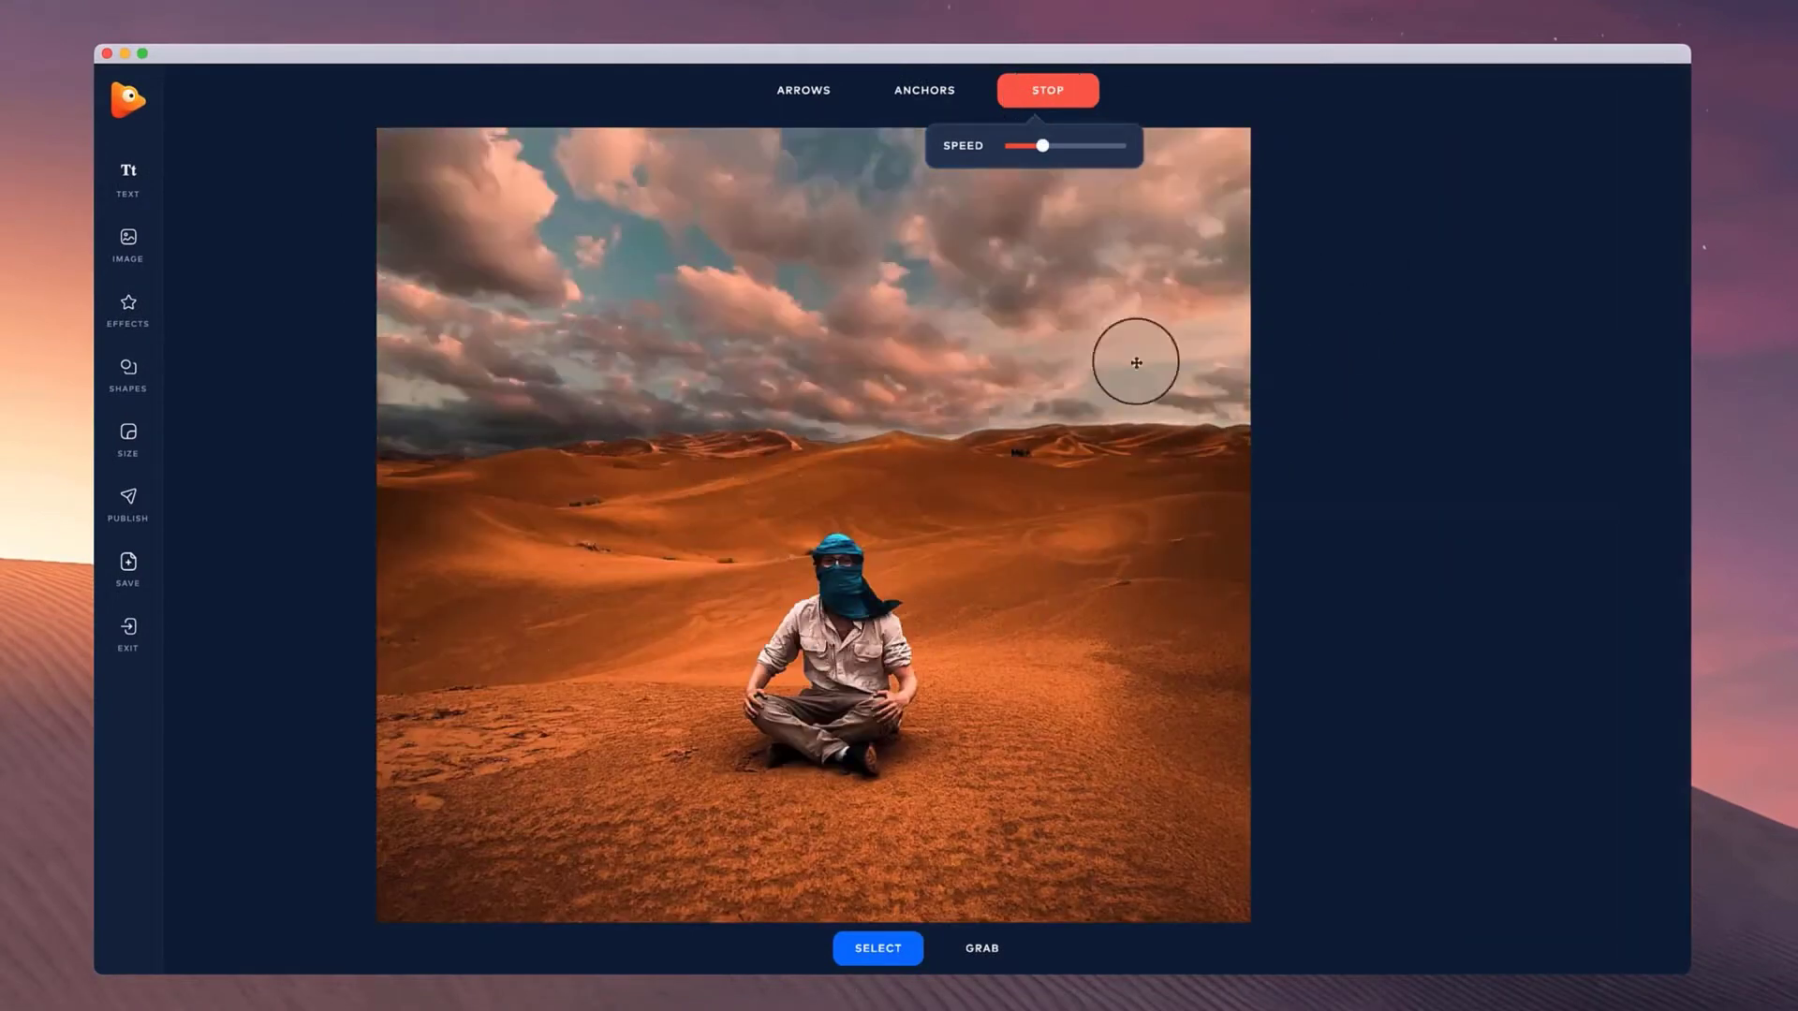
pyautogui.moveTo(1038, 146); pyautogui.dragTo(1044, 146)
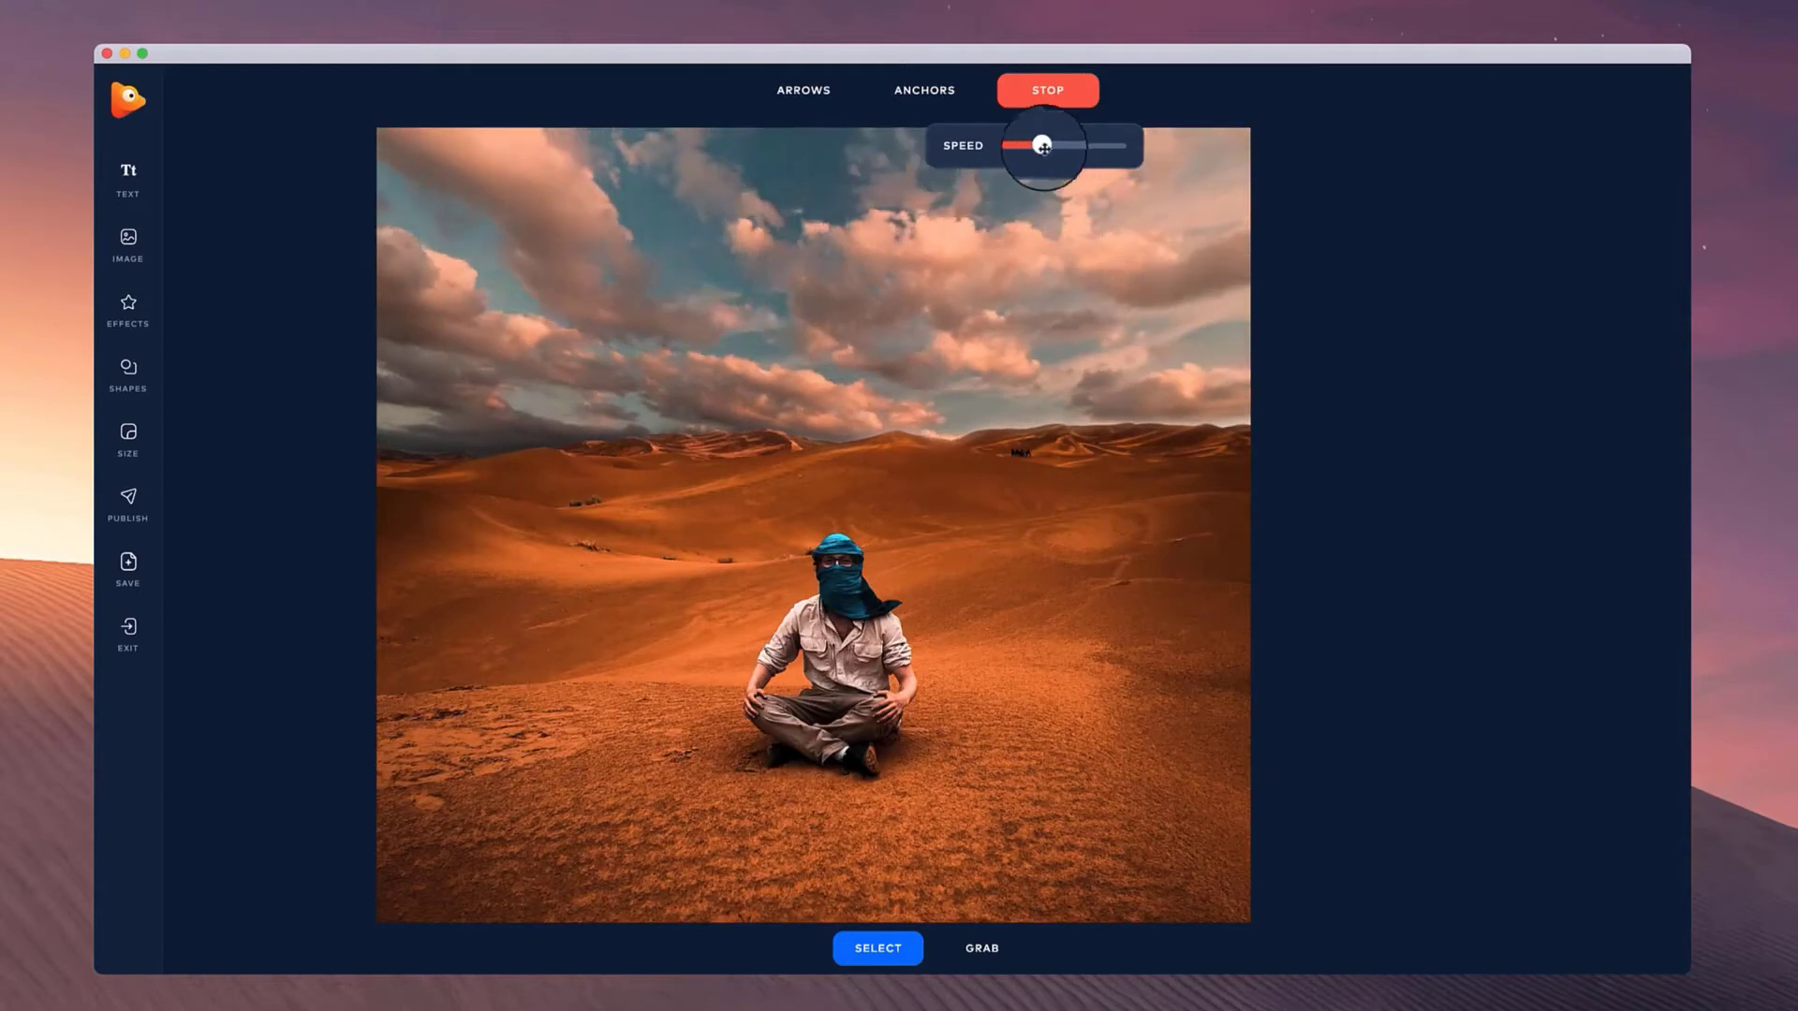